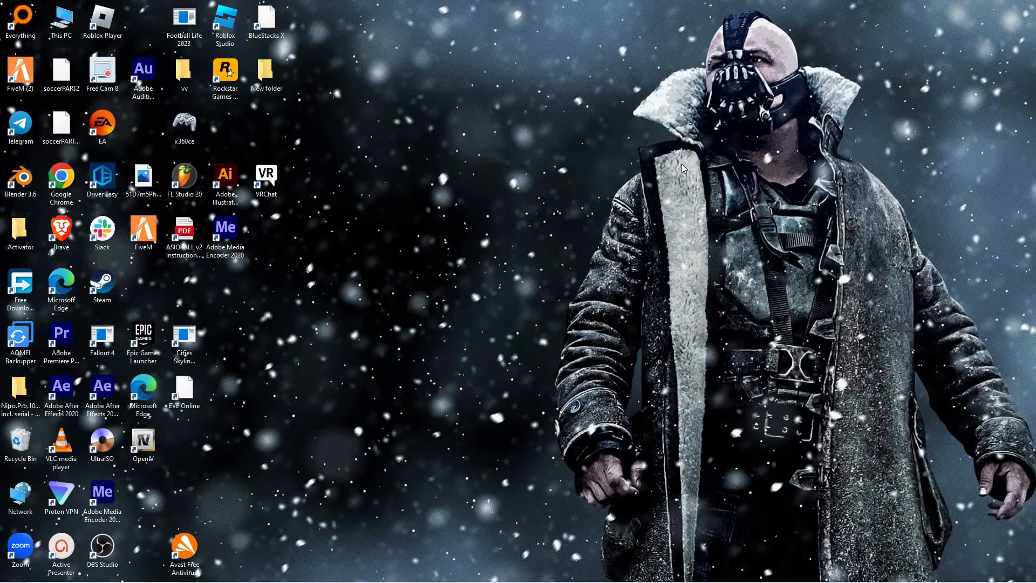
mouse_move(681, 183)
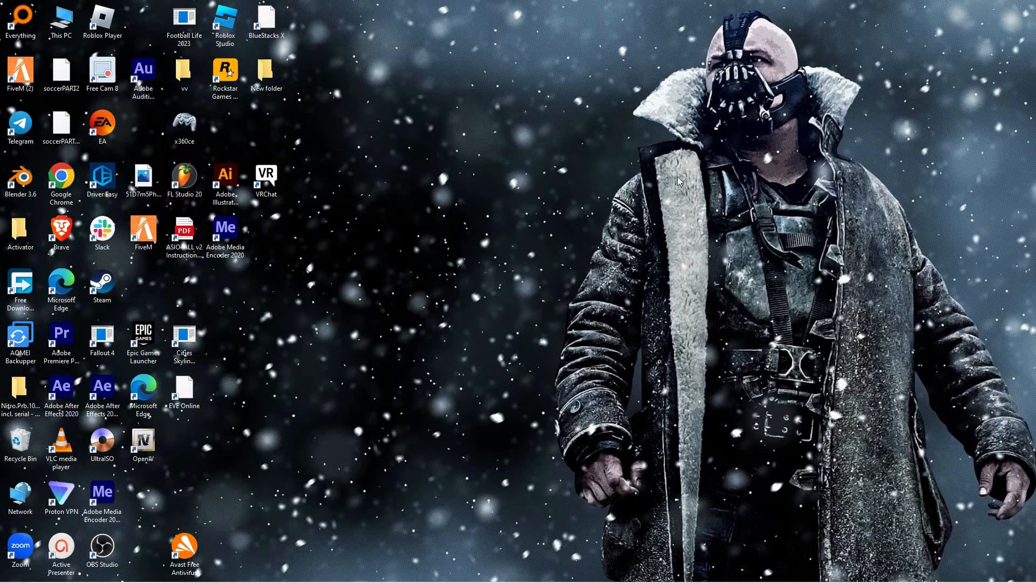
mouse_move(675, 187)
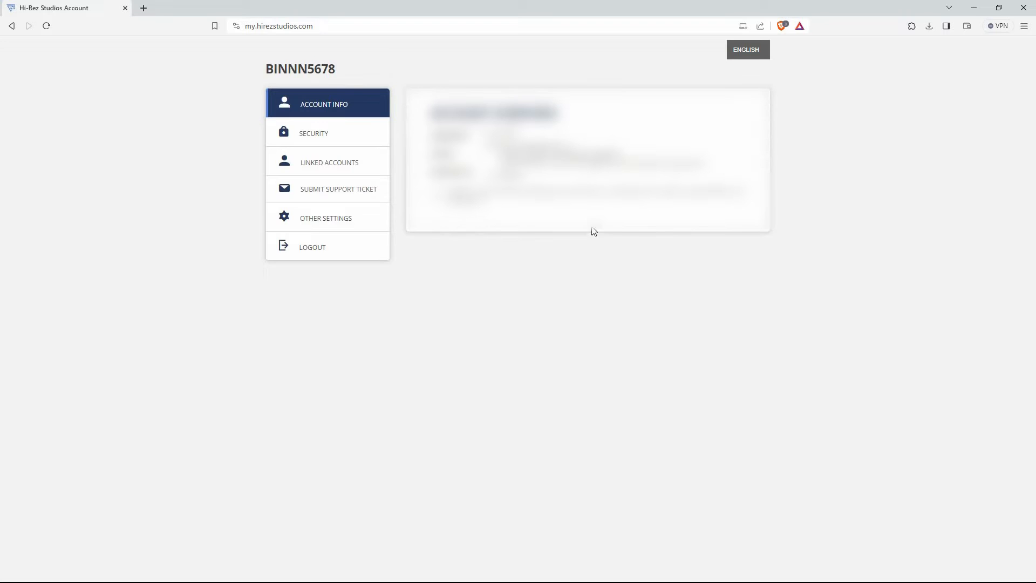
mouse_move(390, 54)
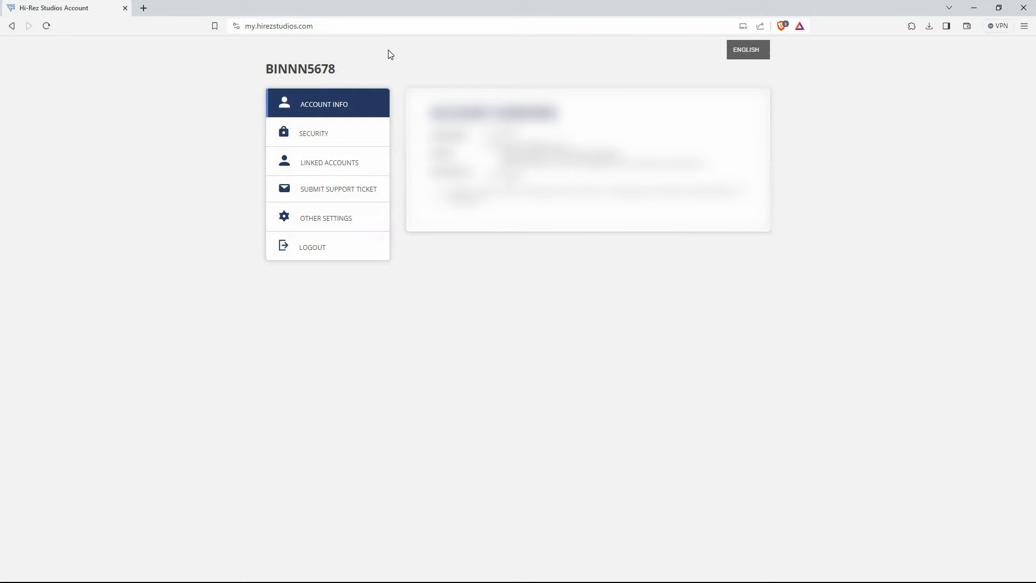
mouse_move(489, 64)
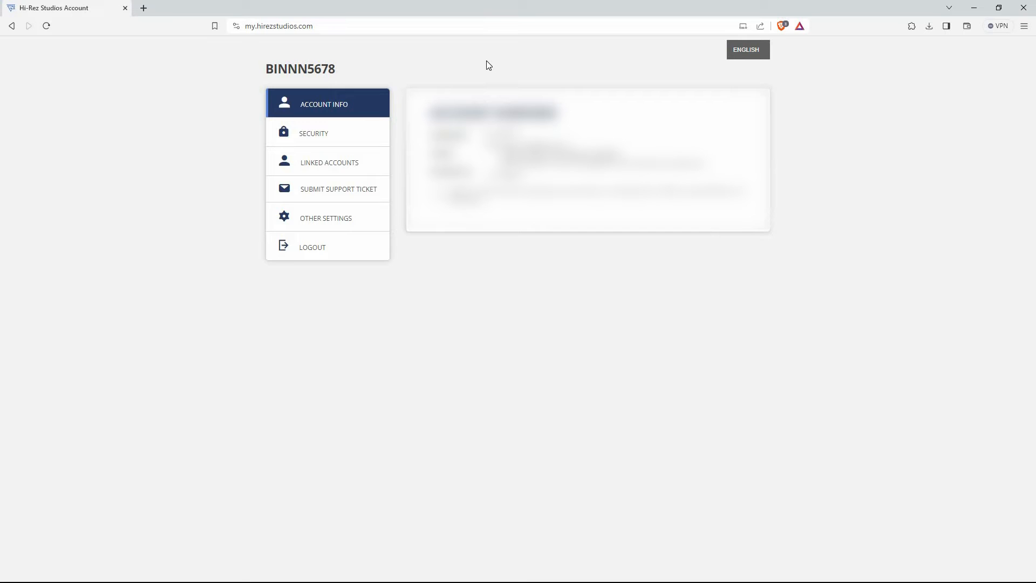
mouse_move(478, 80)
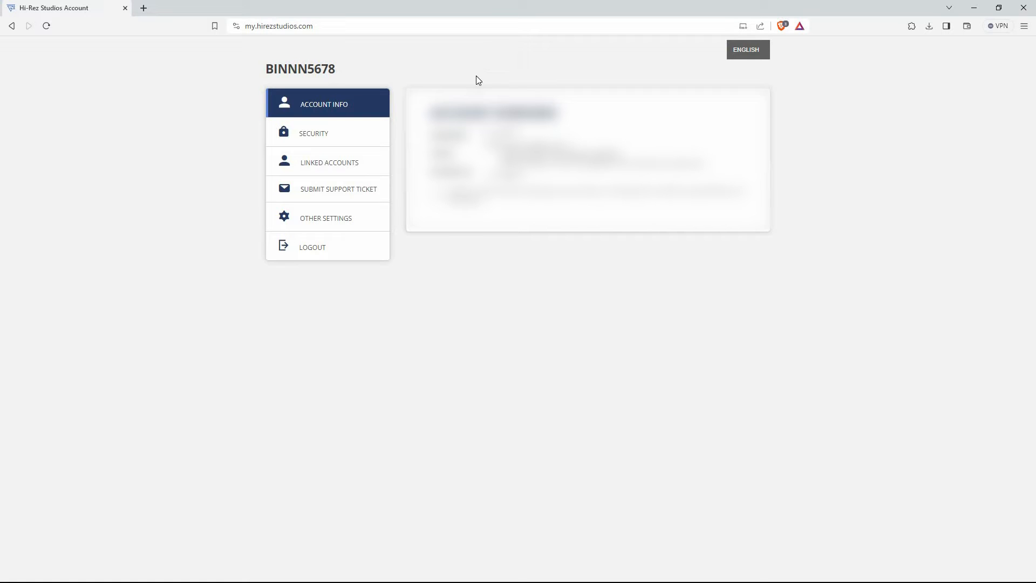
Go to the Linked Accounts page from the left sidebar.
click(328, 162)
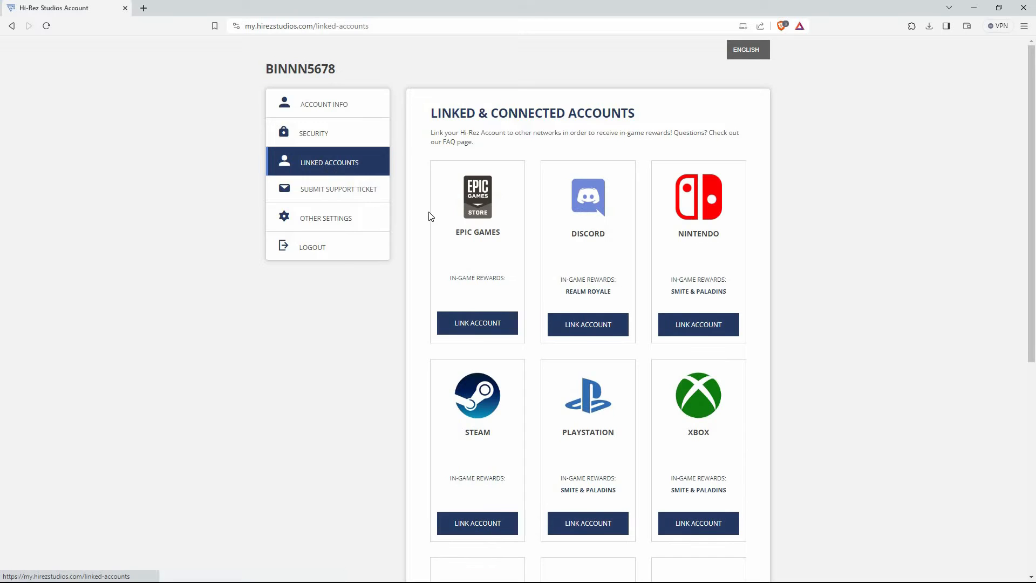
Scroll down to reveal Twitch, Amazon and Facebook below the console platforms.
scroll(down, 3)
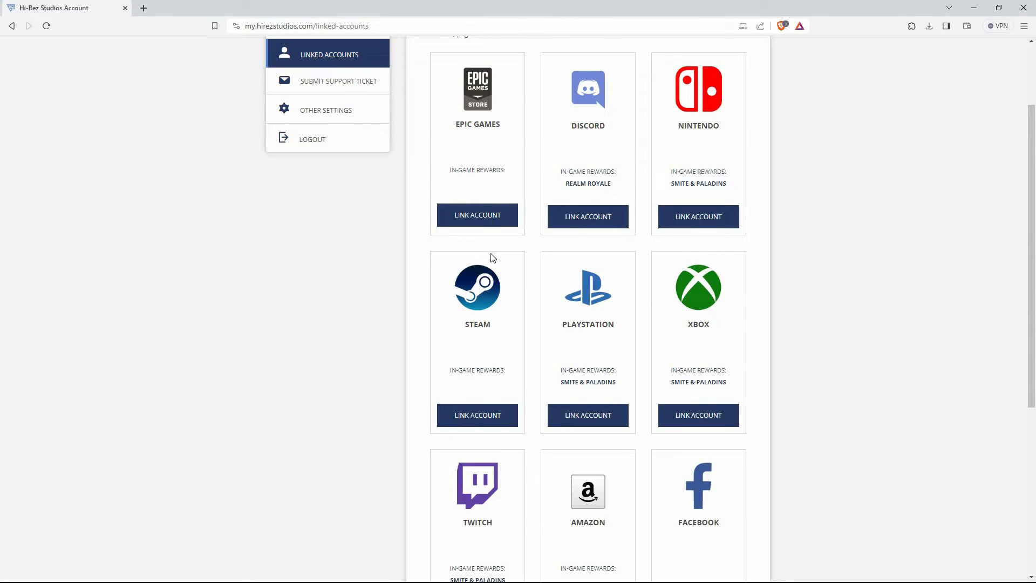
Scroll further until the Steam card's Link Account button and Google are visible.
scroll(down, 3)
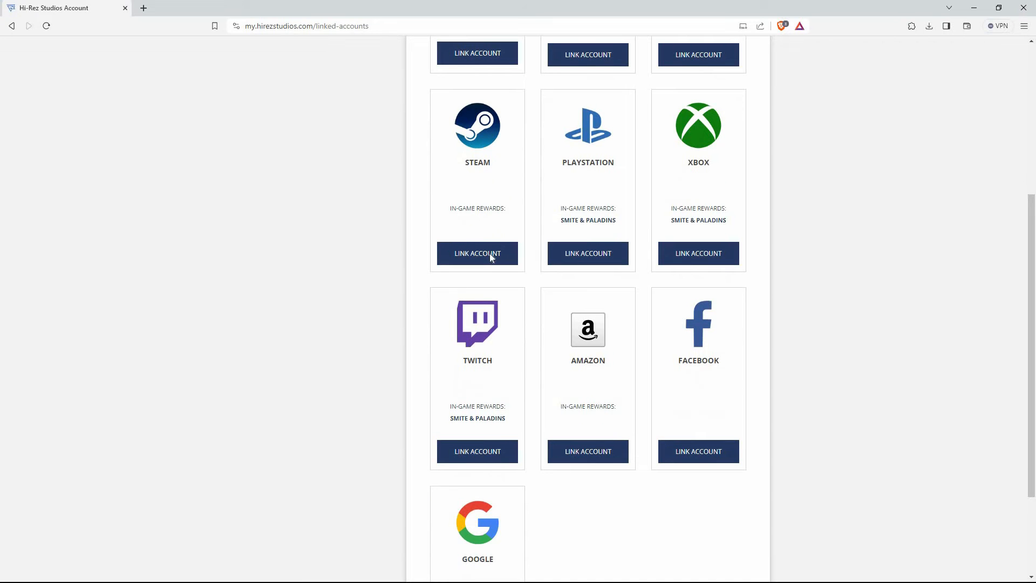
mouse_move(319, 269)
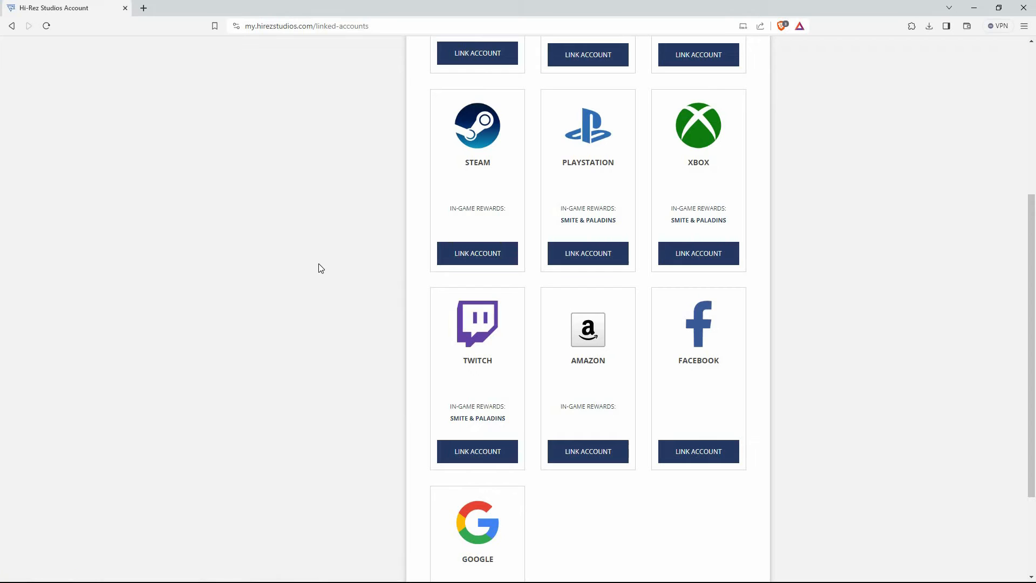
mouse_move(464, 166)
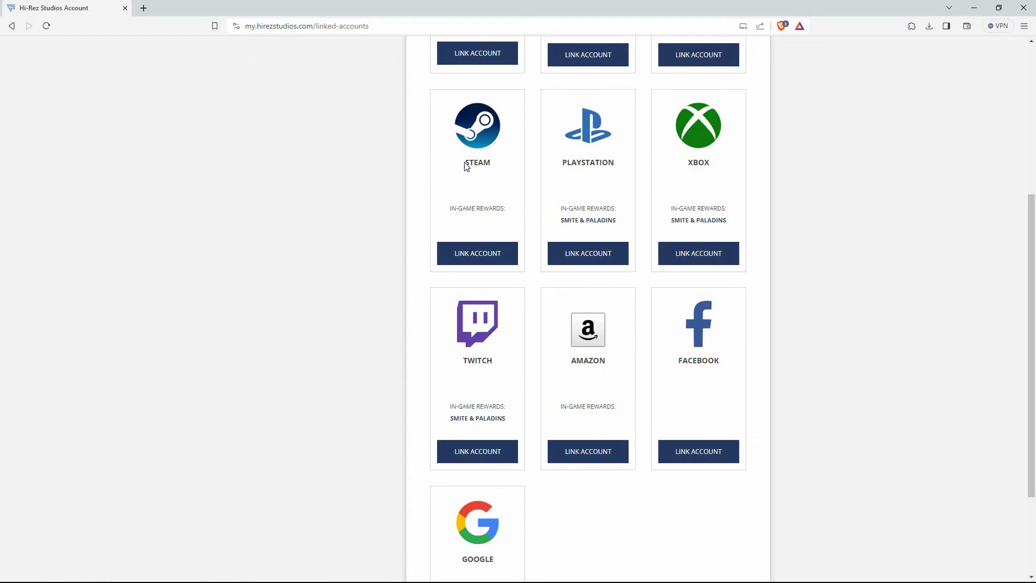
mouse_move(475, 252)
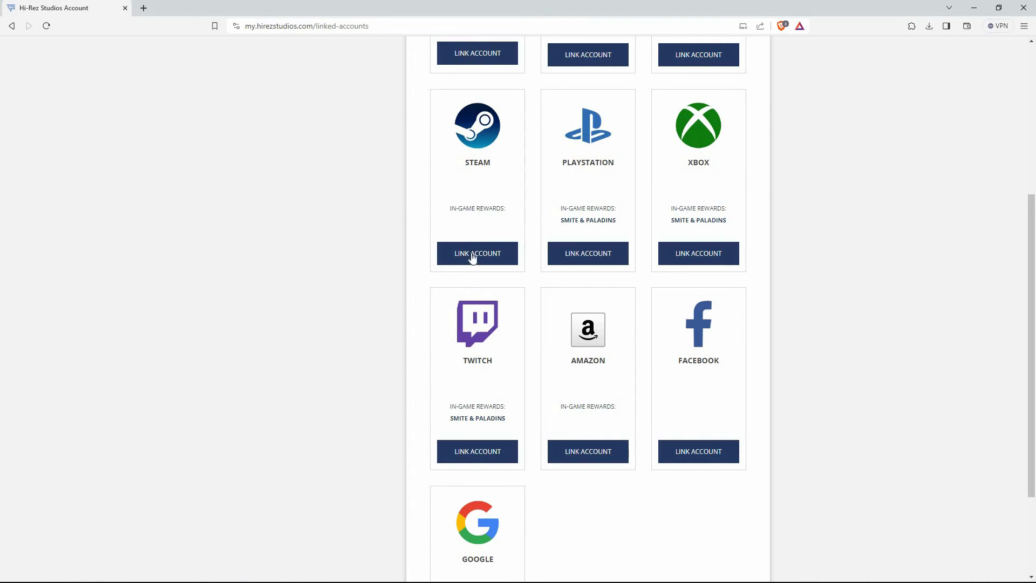
mouse_move(503, 287)
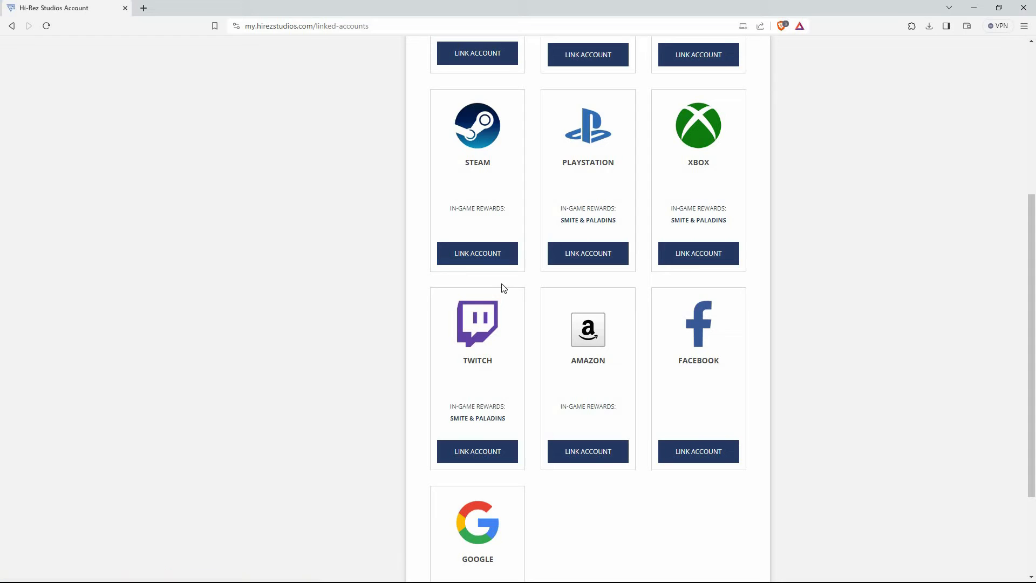
mouse_move(423, 256)
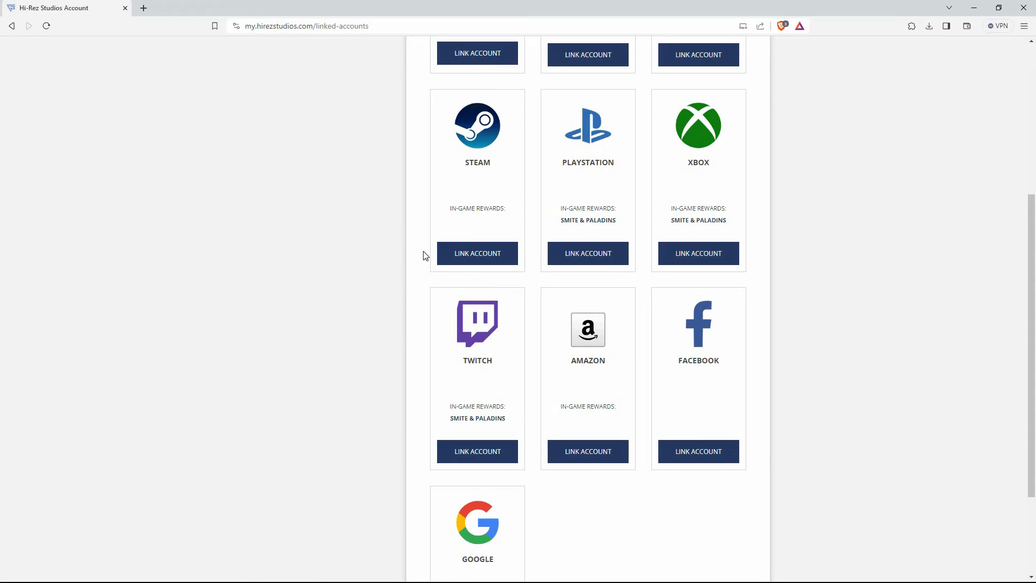
mouse_move(500, 287)
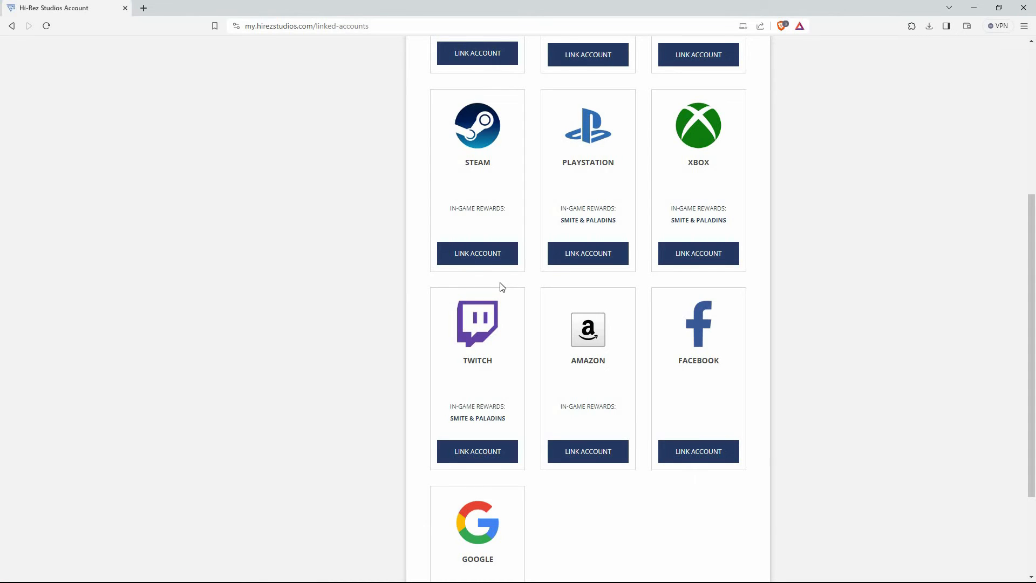
mouse_move(503, 277)
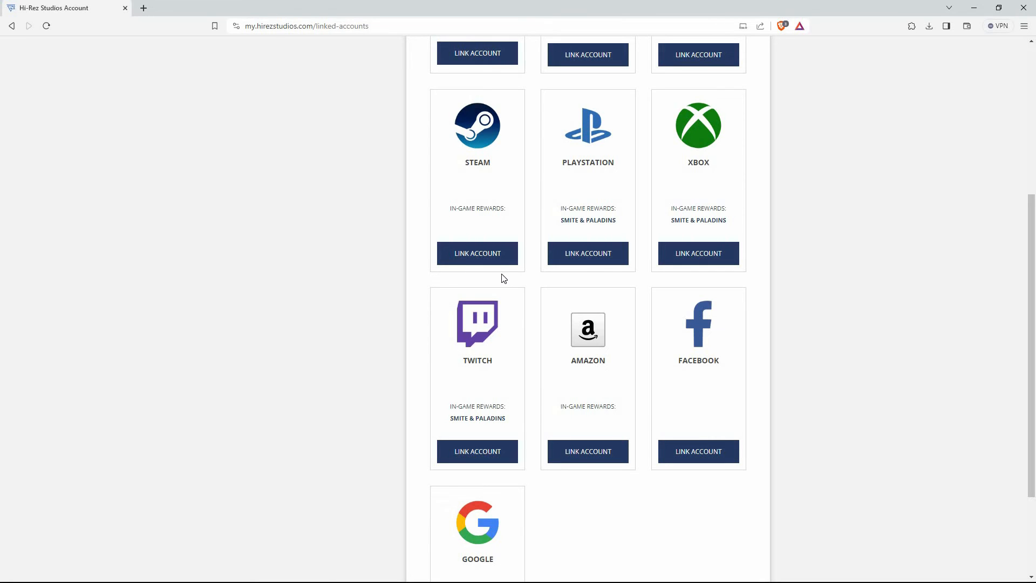
mouse_move(528, 291)
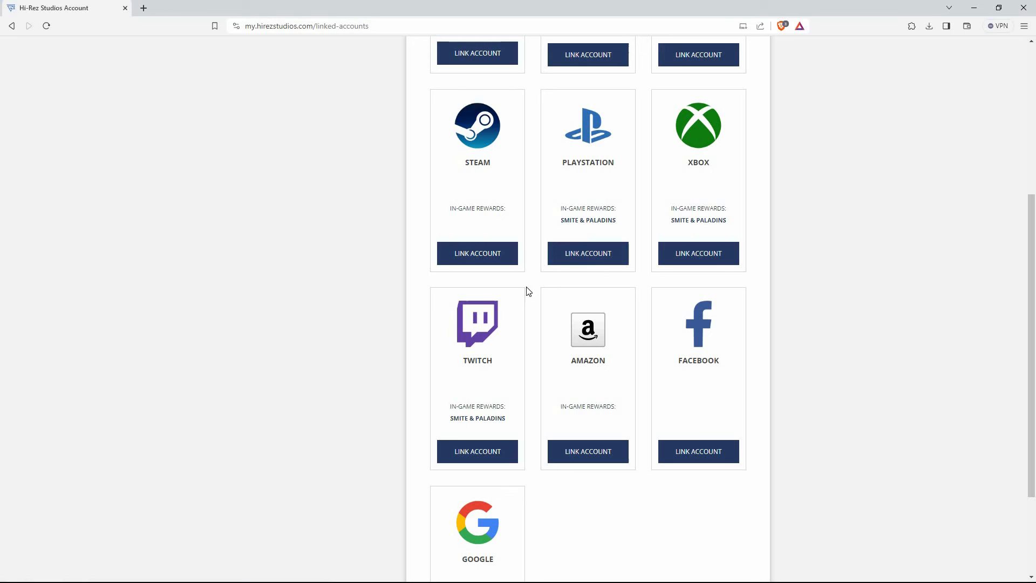
mouse_move(542, 301)
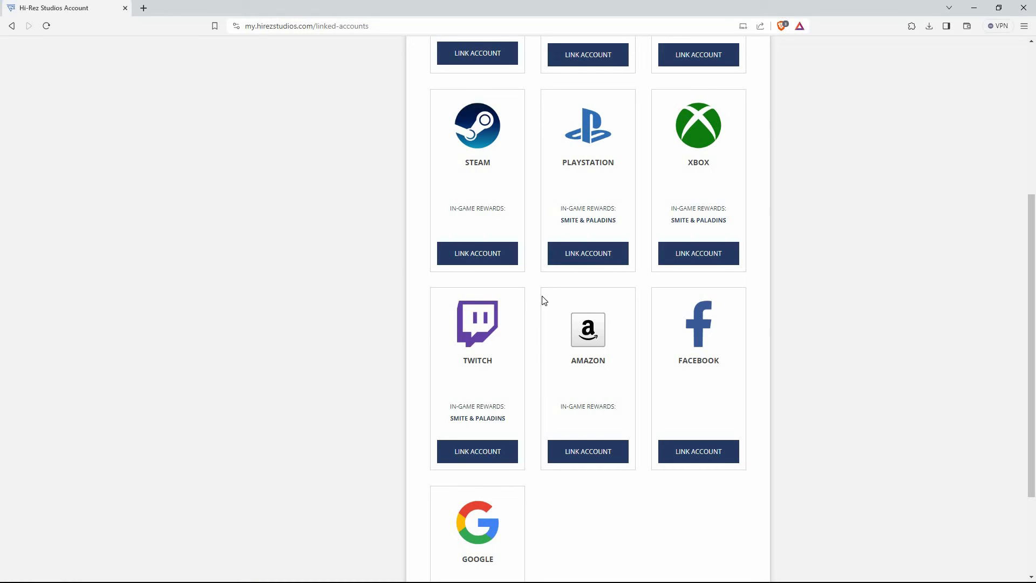